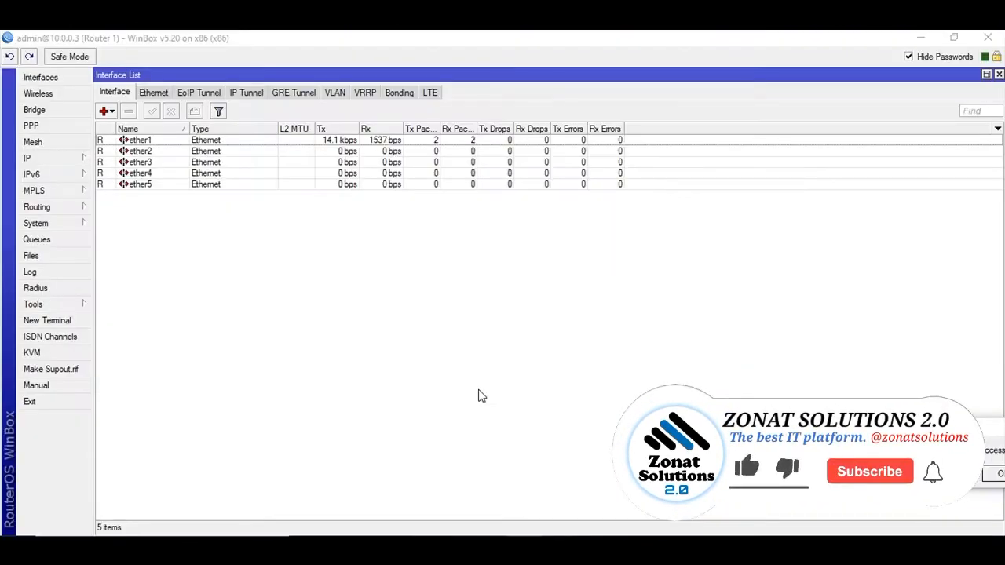
- Review the router's clock settings from the System menu and close them
{"action": "left_click", "coordinate": [35, 223]}
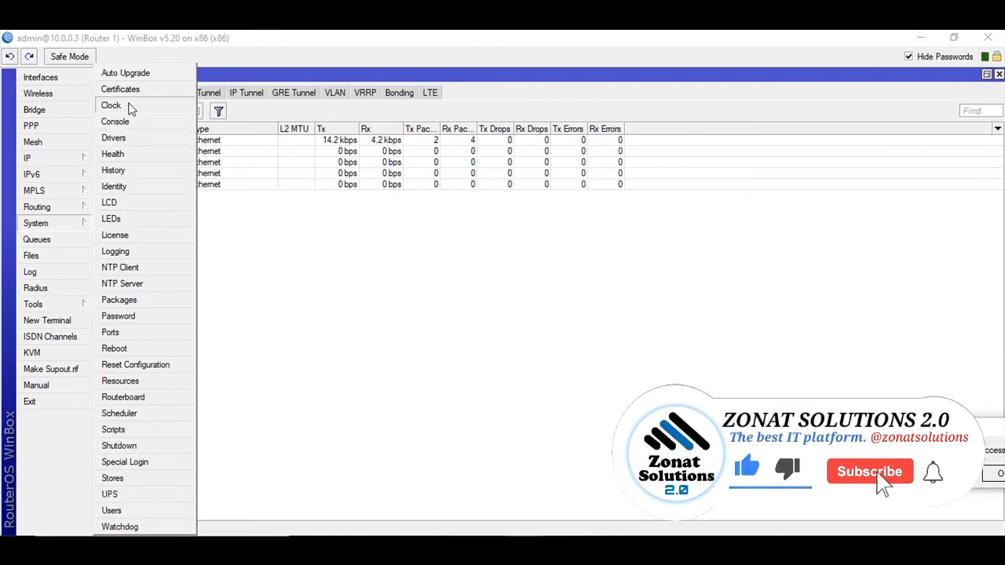
{"action": "left_click", "coordinate": [110, 106]}
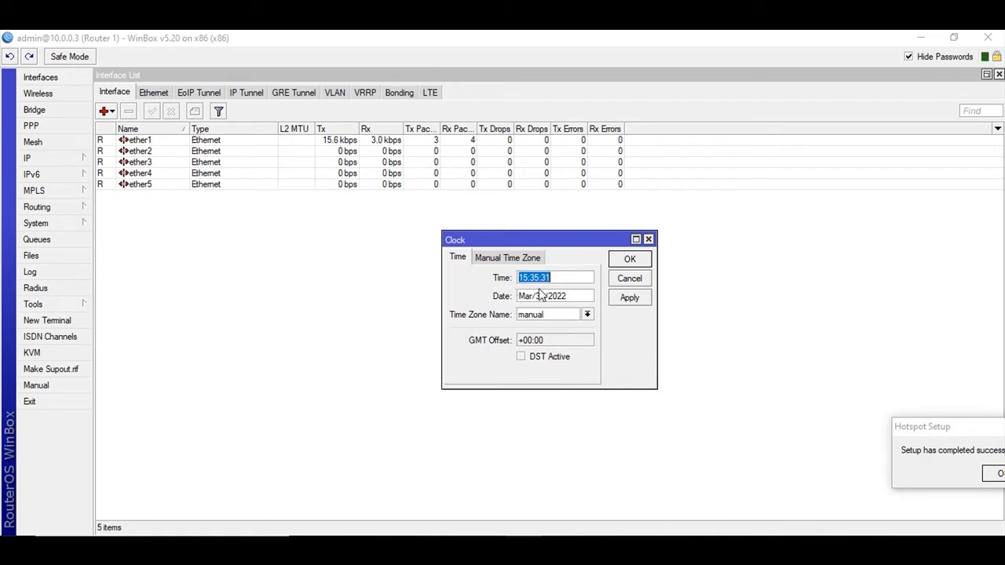
{"action": "mouse_move", "coordinate": [493, 354]}
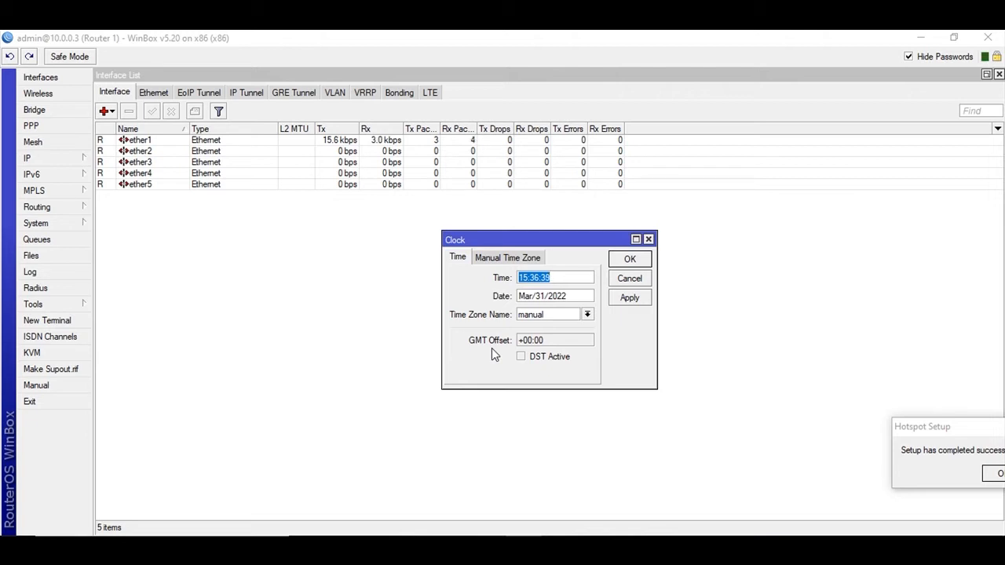
{"action": "mouse_move", "coordinate": [666, 394]}
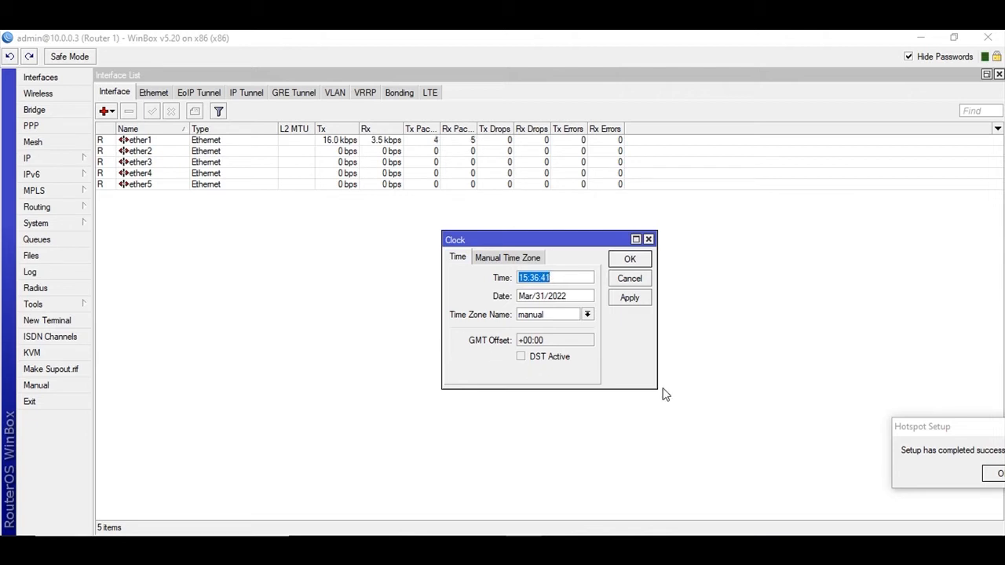
{"action": "left_click", "coordinate": [627, 259]}
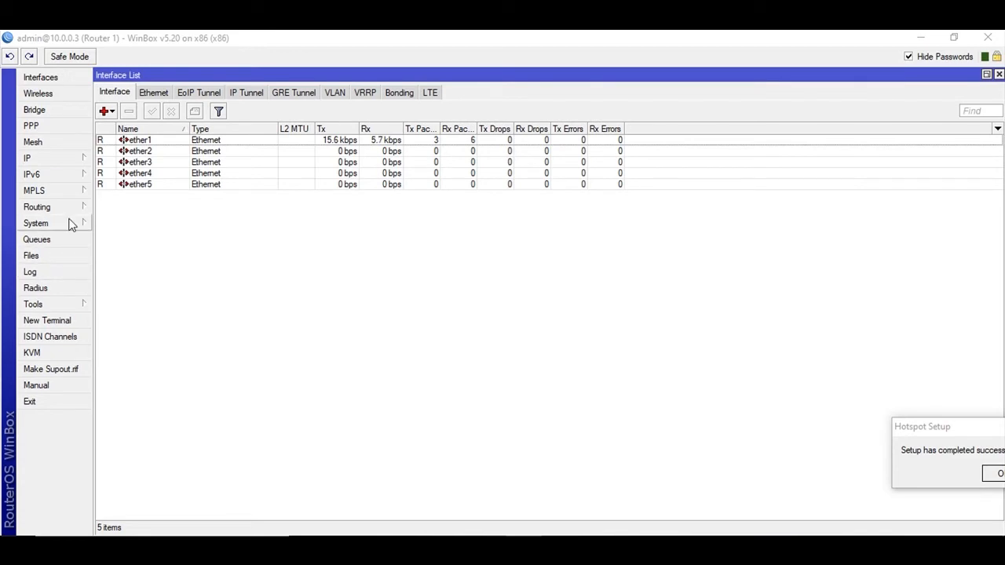
- Reopen the System menu and switch to the pool.ntp.org usage page
{"action": "left_click", "coordinate": [35, 223]}
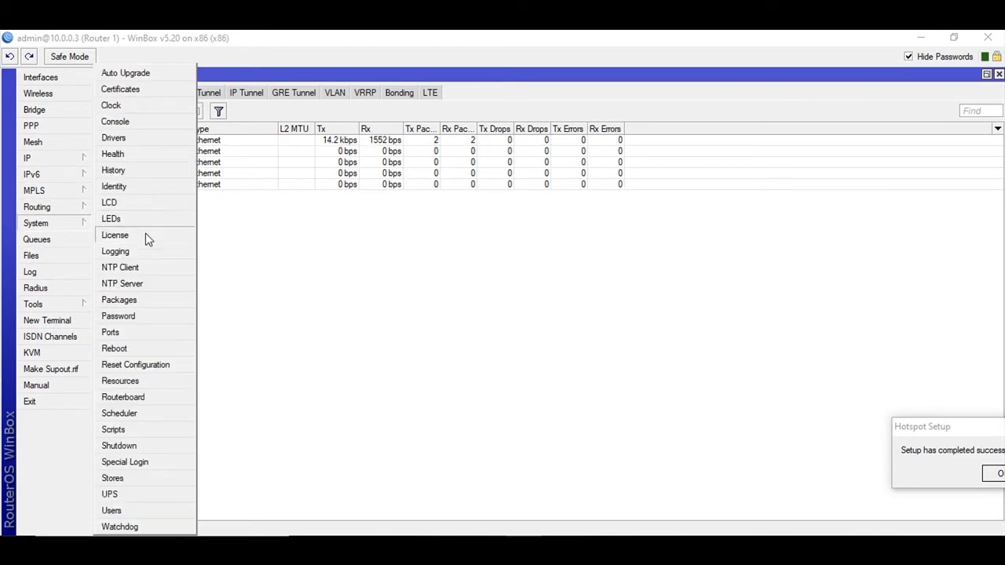
{"action": "left_click", "coordinate": [119, 266]}
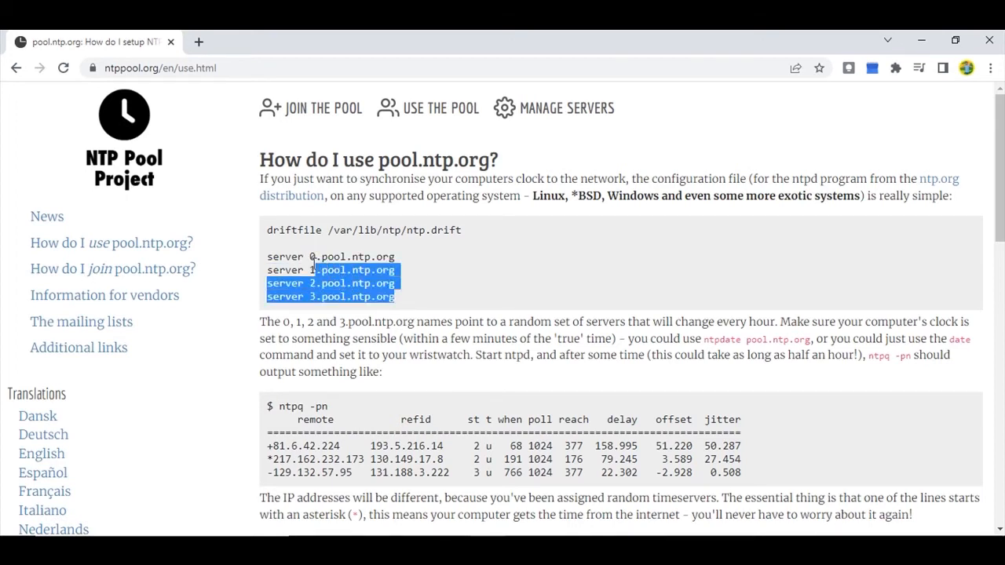
- Note the pool server names and return to the router's NTP Client settings
{"action": "left_click", "coordinate": [306, 257]}
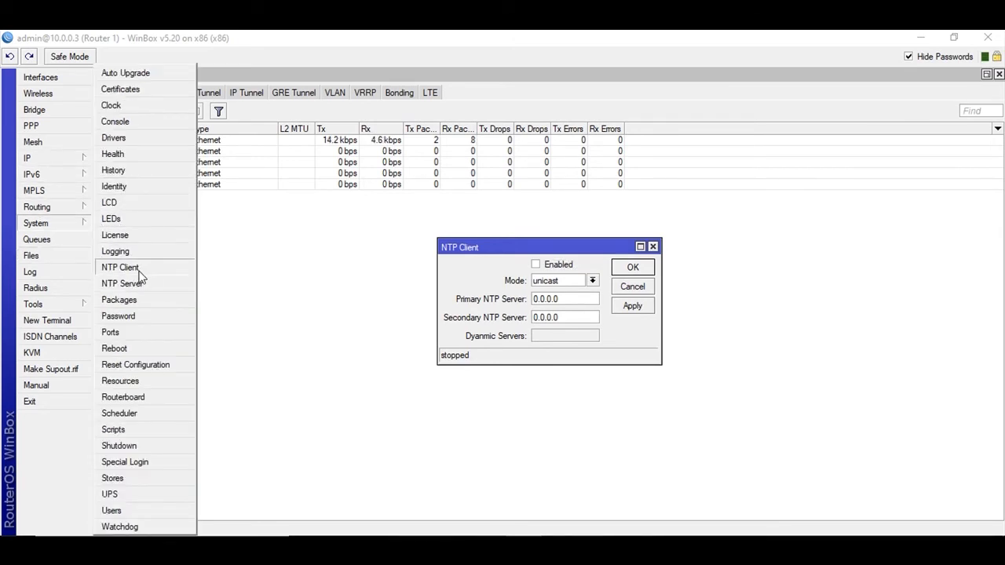
- Enable the NTP client with 0.pool.ntp.org primary and a second pool server, then apply
{"action": "left_click", "coordinate": [535, 263]}
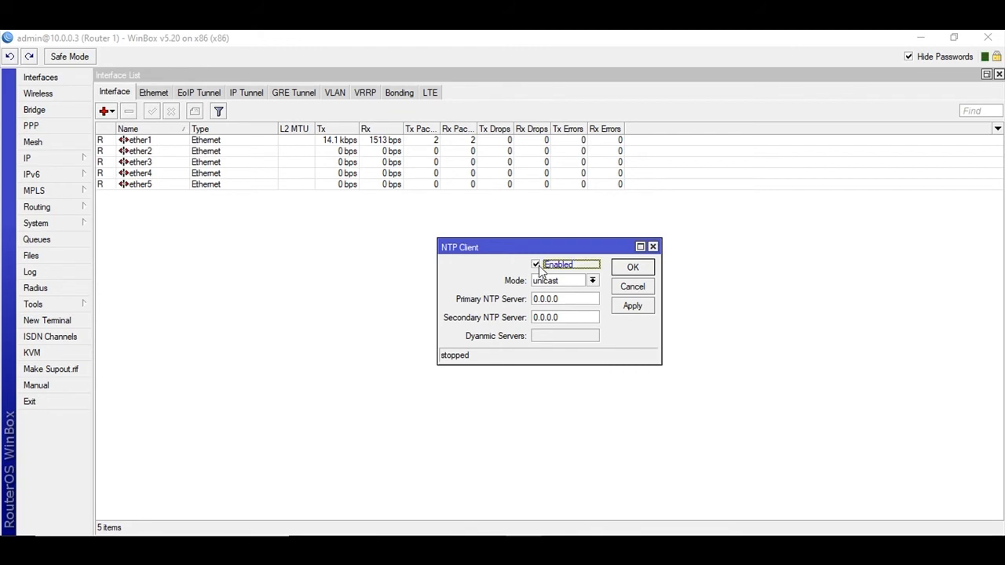
{"action": "type", "text": "0.pool.ntp.org"}
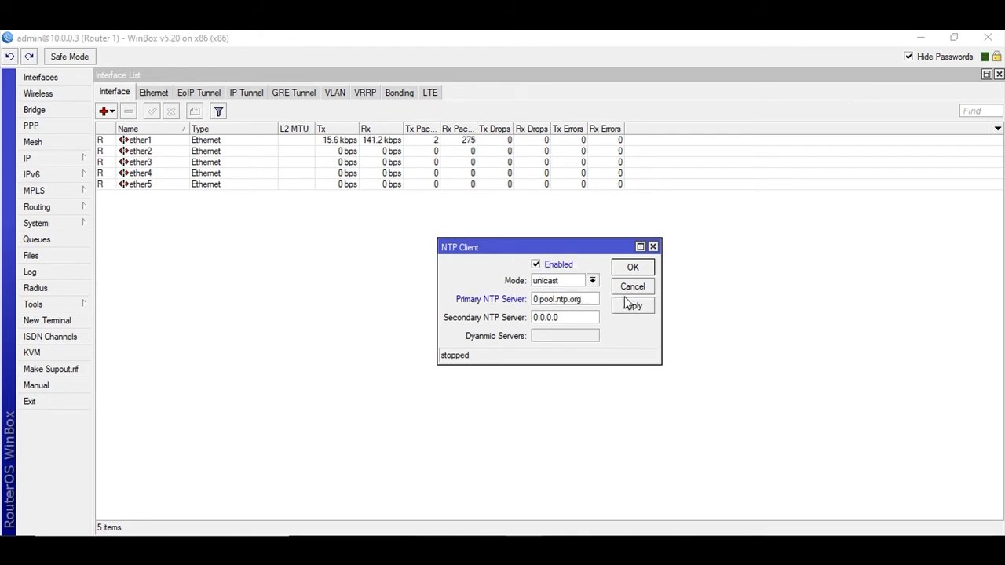
{"action": "left_click", "coordinate": [631, 305]}
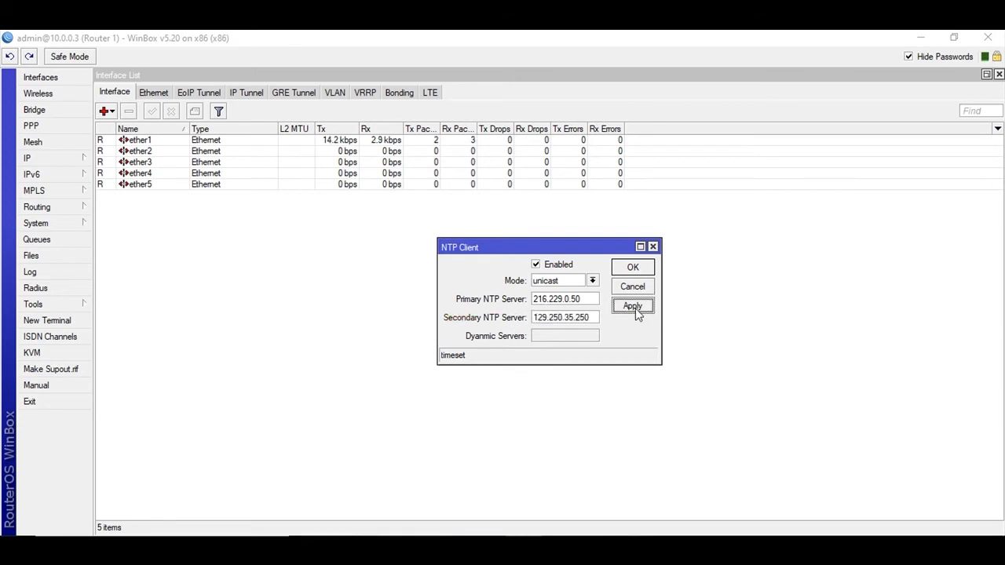
{"action": "left_click", "coordinate": [631, 304]}
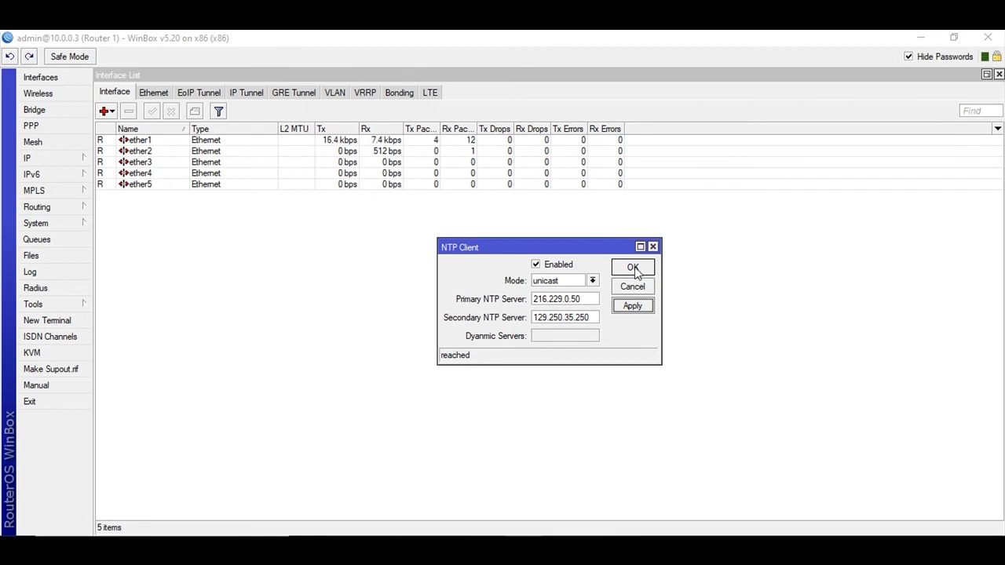
{"action": "left_click", "coordinate": [633, 267]}
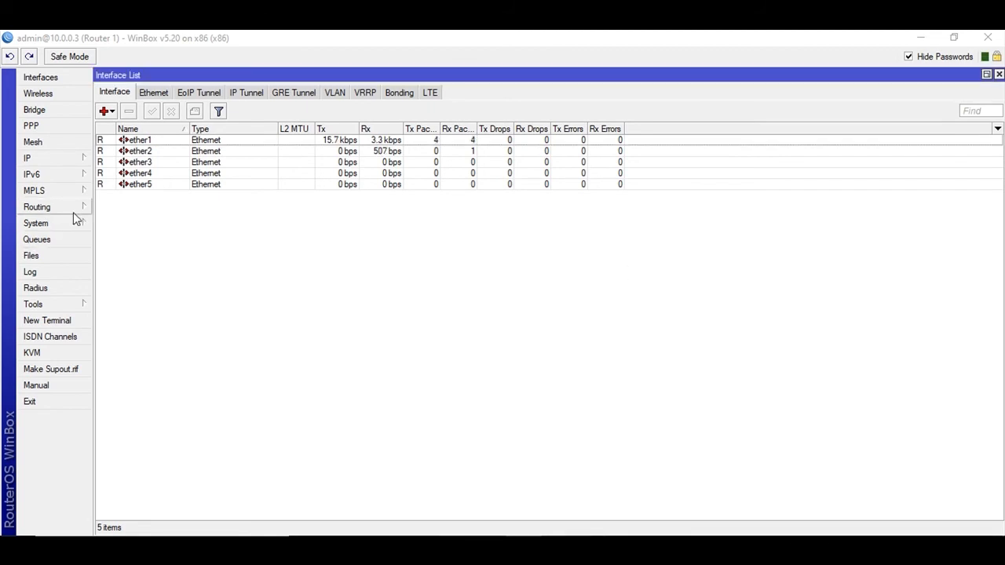
- Bring the System settings submenu back up in WinBox
{"action": "left_click", "coordinate": [34, 223]}
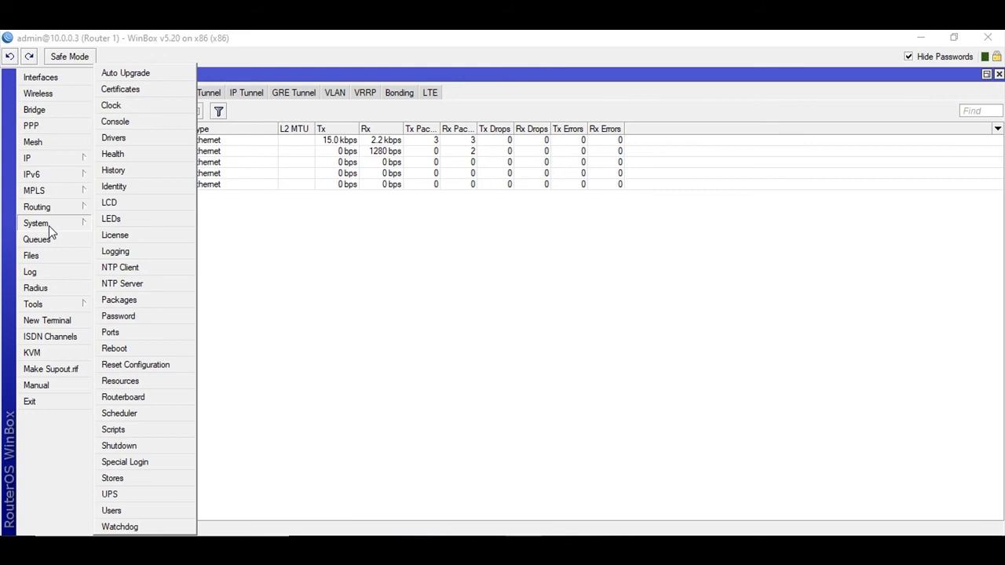
{"action": "left_click", "coordinate": [110, 105]}
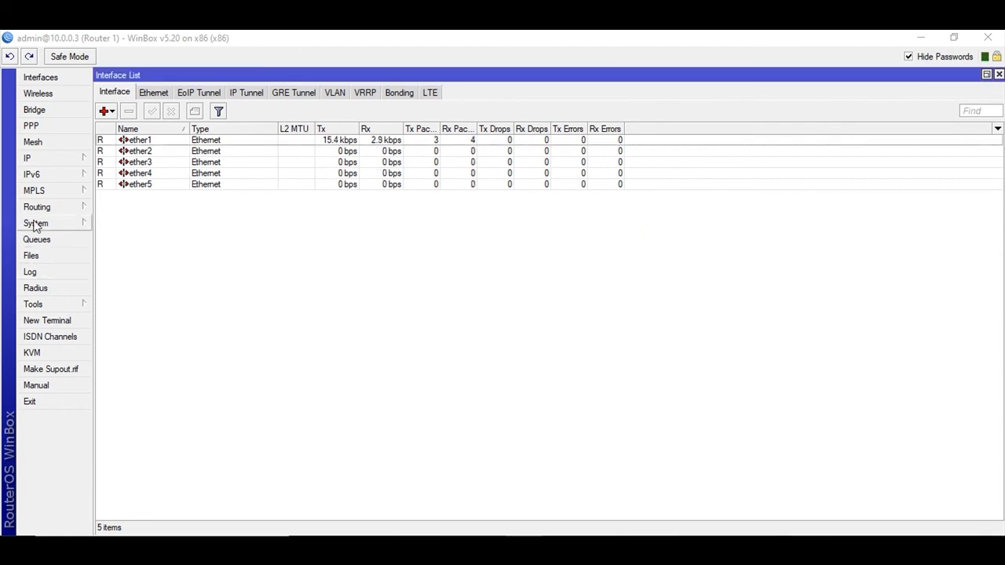
{"action": "left_click", "coordinate": [34, 223]}
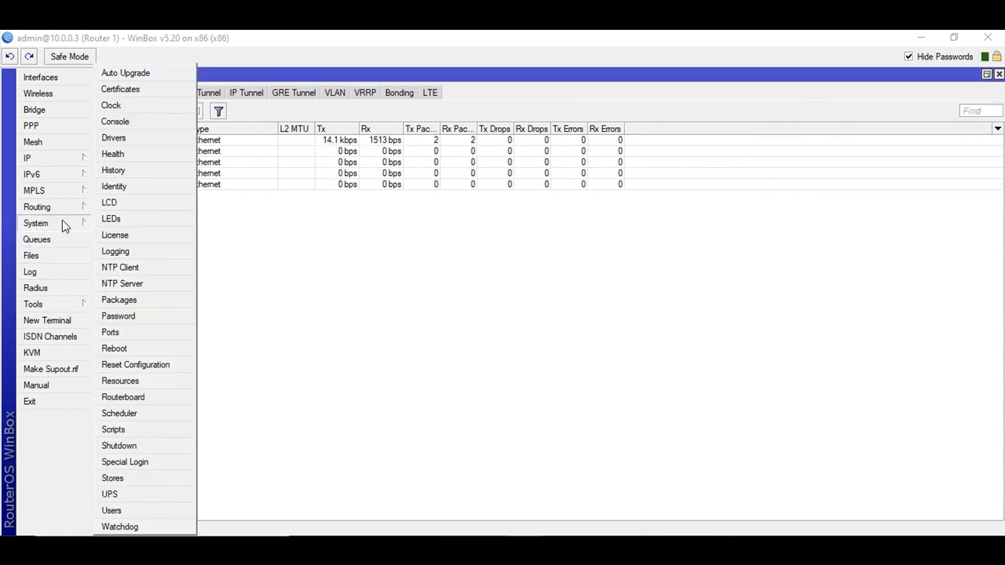
- Enable the router's NTP server with Broadcast ticked and confirm
{"action": "left_click", "coordinate": [122, 283]}
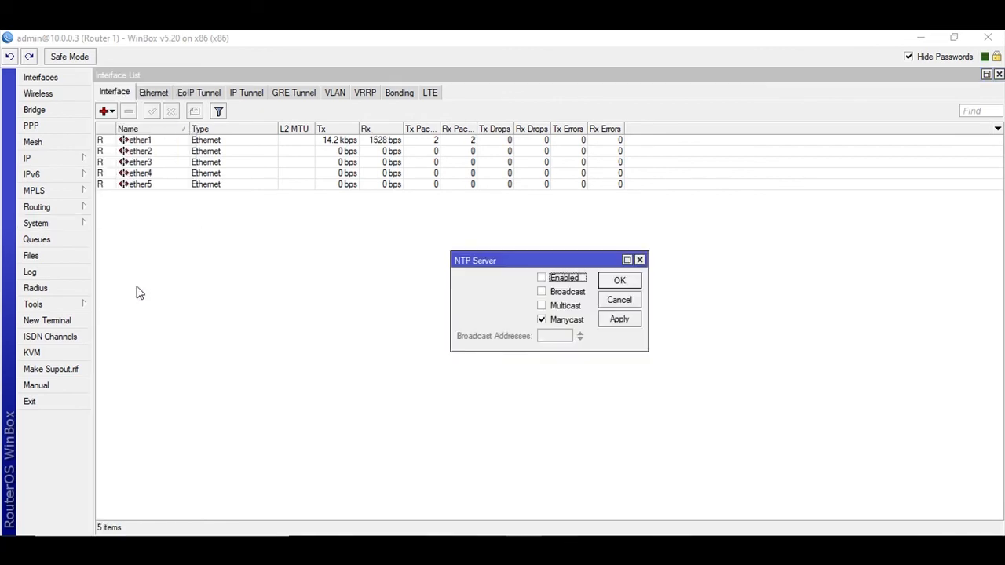
{"action": "left_click", "coordinate": [541, 277]}
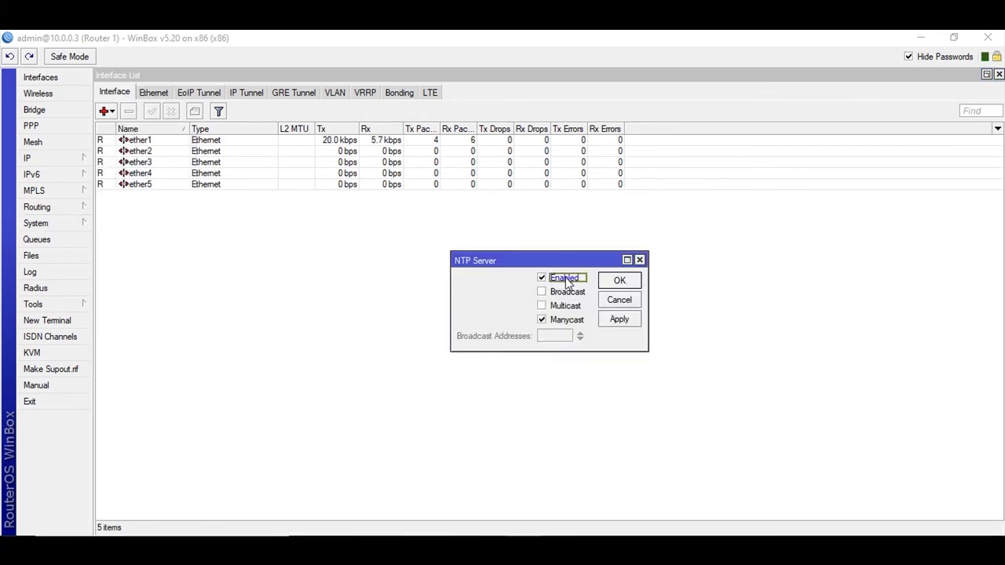
{"action": "left_click", "coordinate": [542, 290]}
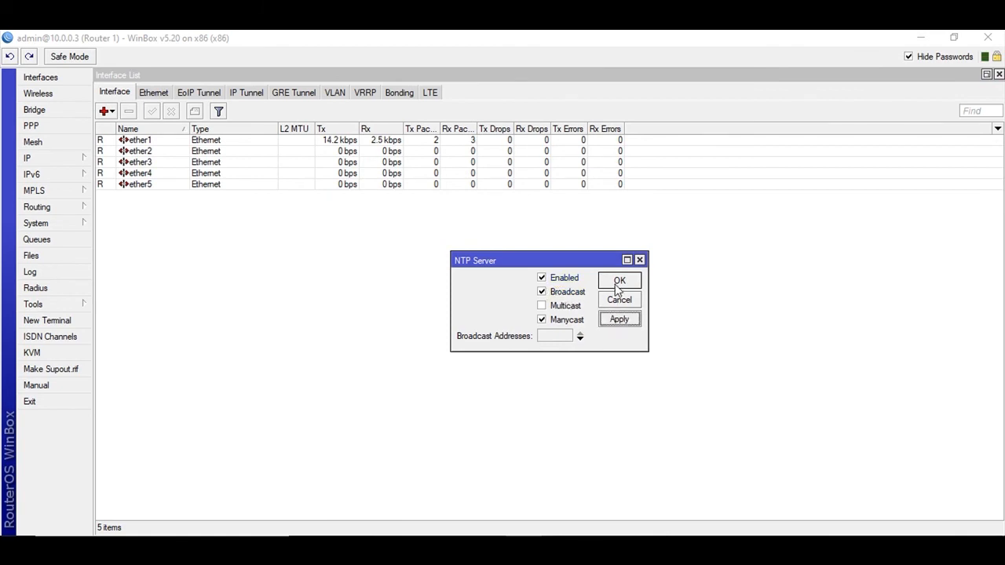
{"action": "left_click", "coordinate": [619, 280]}
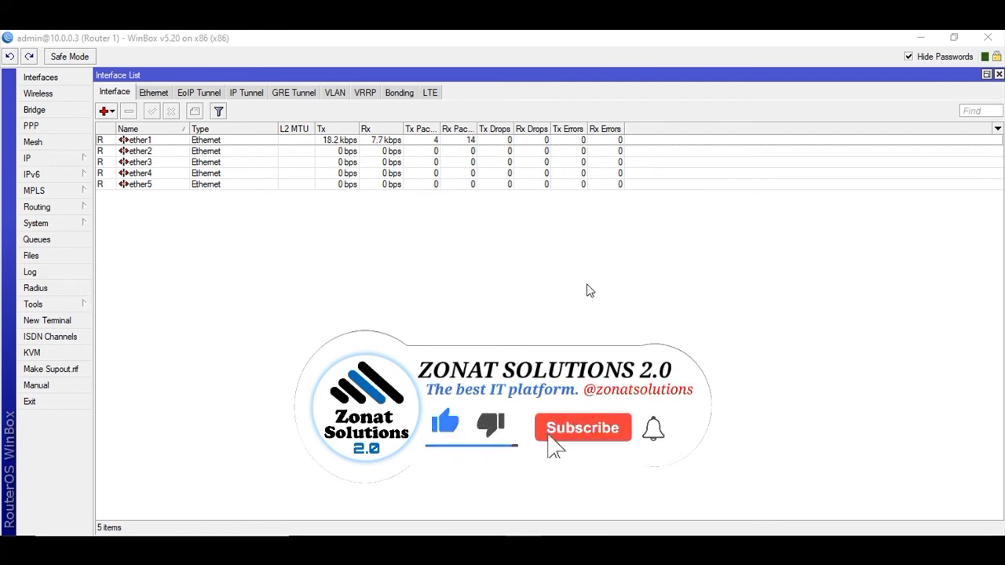
{"action": "left_click", "coordinate": [582, 427]}
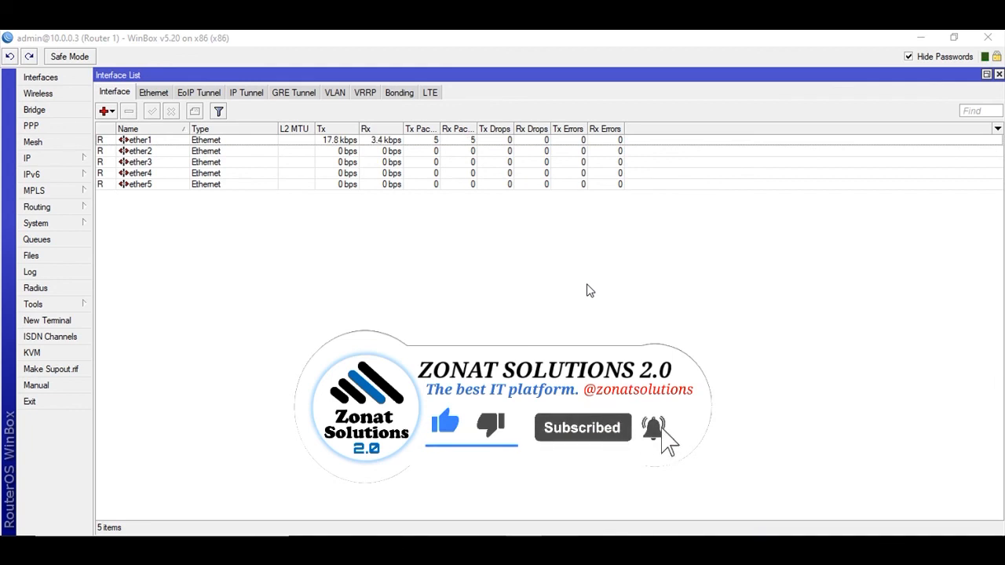